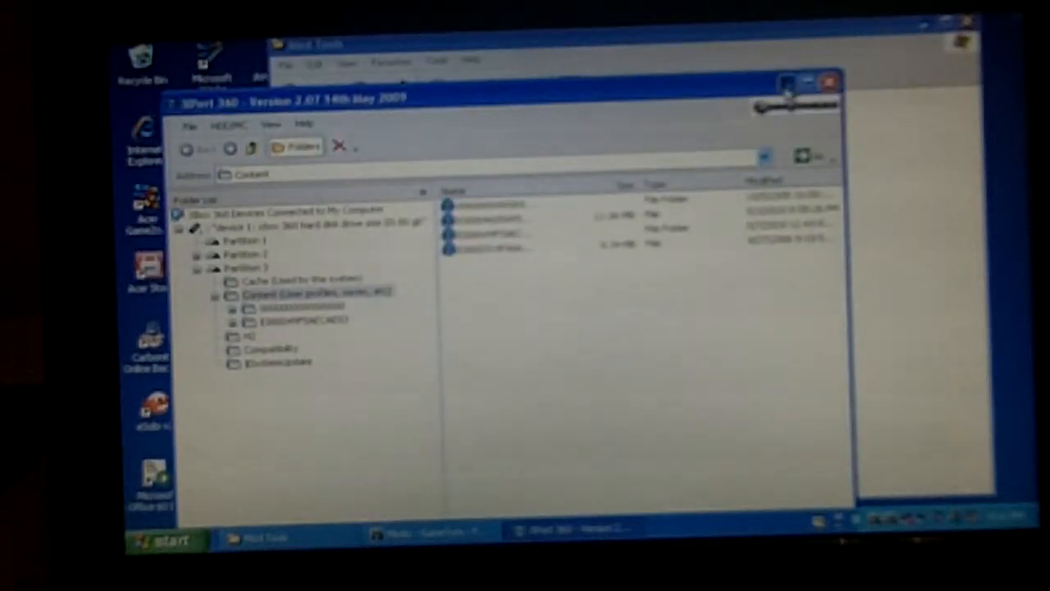
# Minimize Xport 360 so the Mod Tools folder shows on the desktop
pyautogui.click(827, 82)
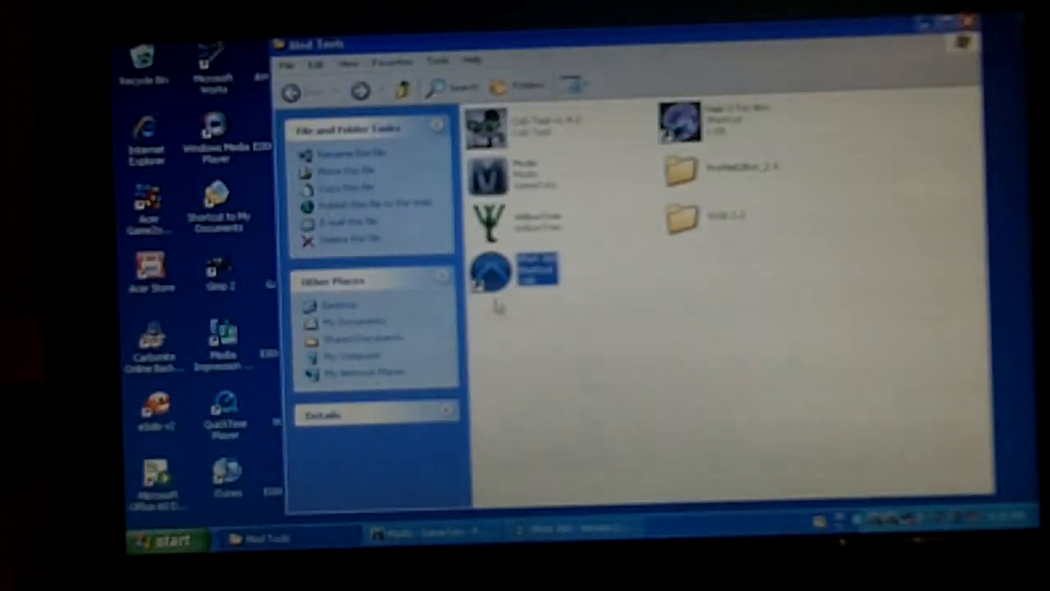
pyautogui.click(673, 123)
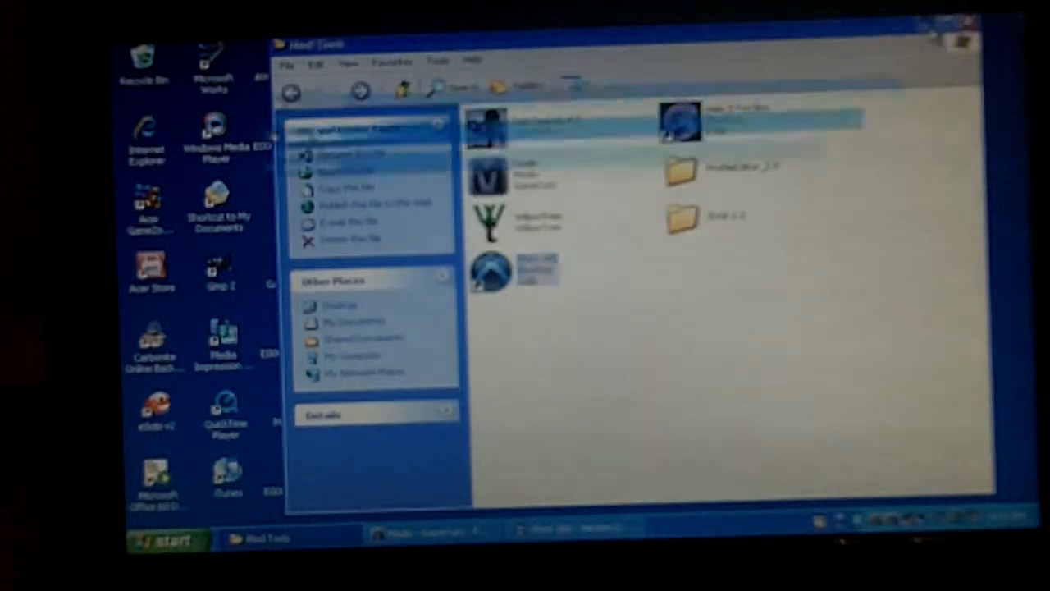